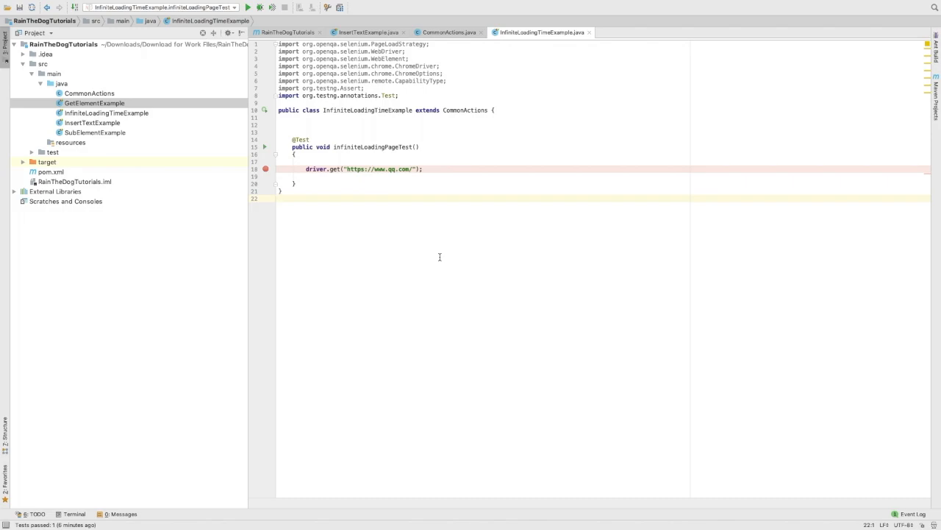
Run infiniteLoadingPageTest() from the InfiniteLoadingTimeExample.java editor's context menu.
click(280, 197)
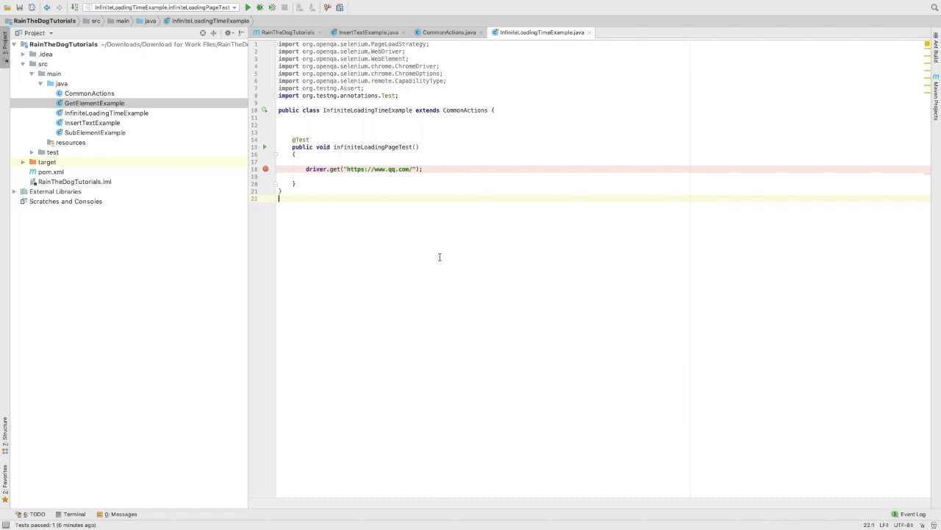
click(391, 168)
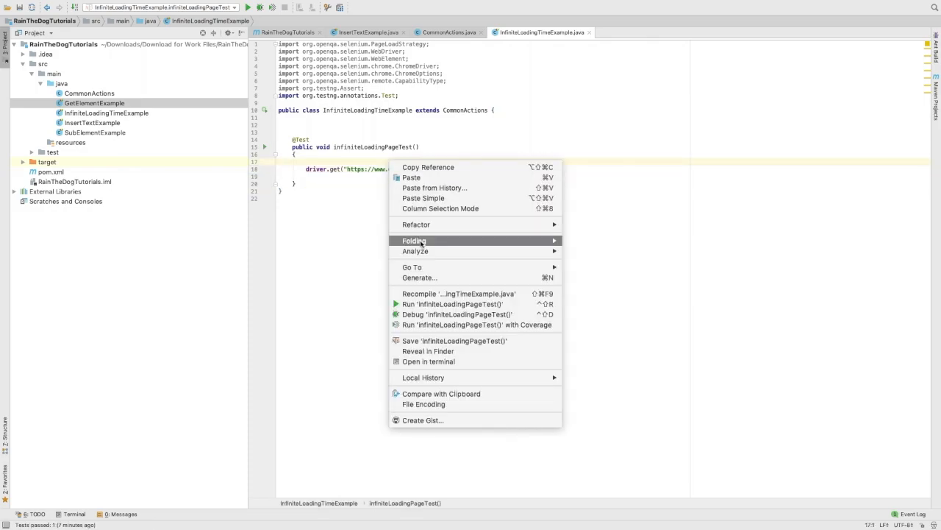
click(452, 304)
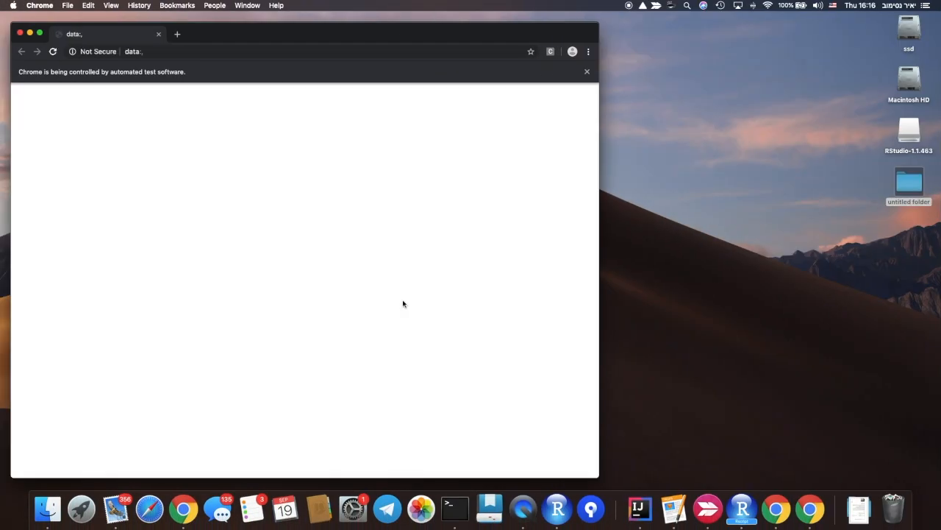
text(https://www.qq.com)
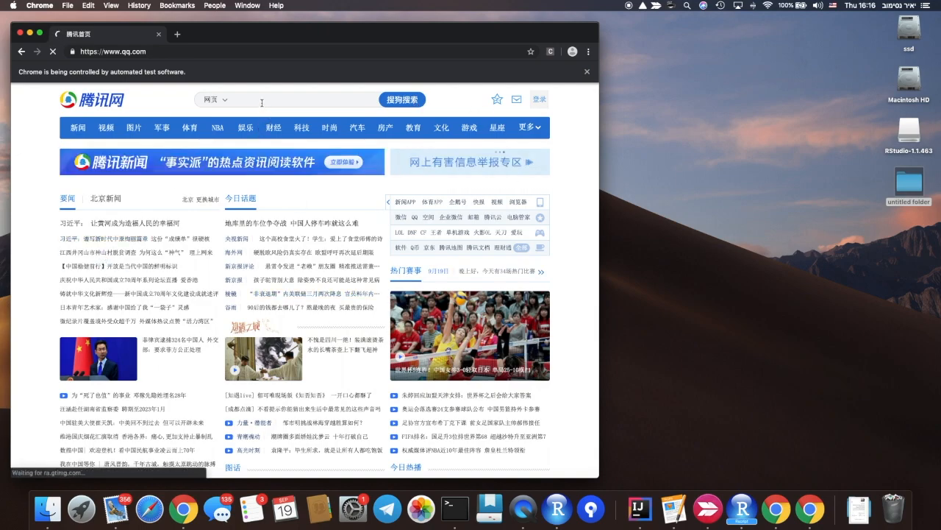
click(214, 99)
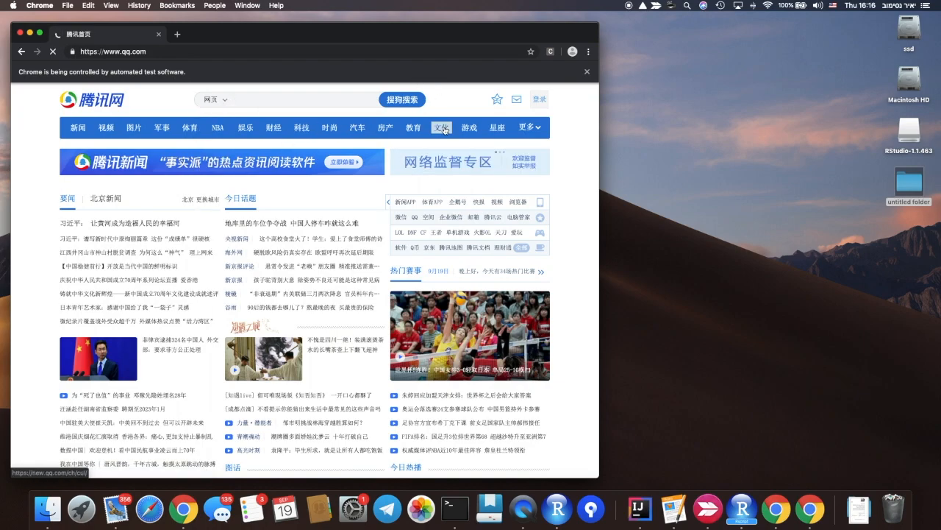
scroll(down, 3)
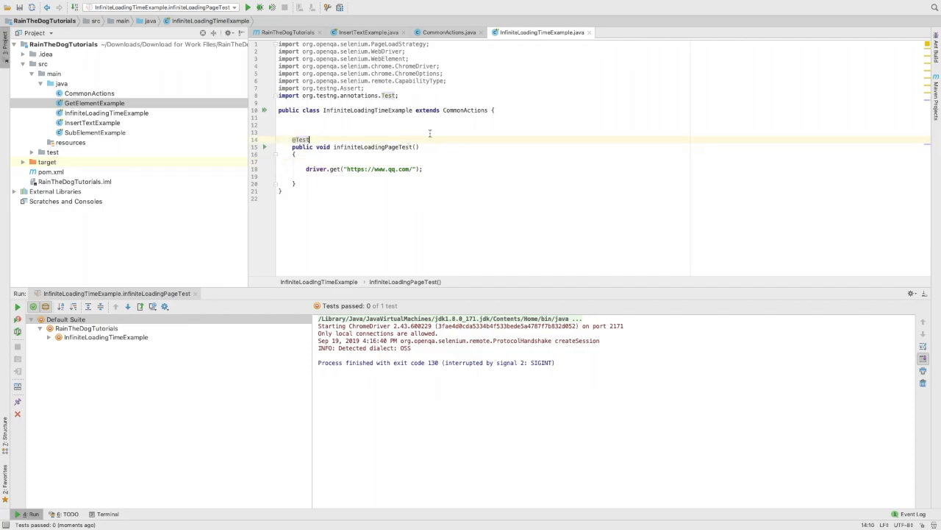
In CommonActions, give ChromeDriver ChromeOptions with PAGE_LOAD_STRATEGY set to NONE.
click(449, 32)
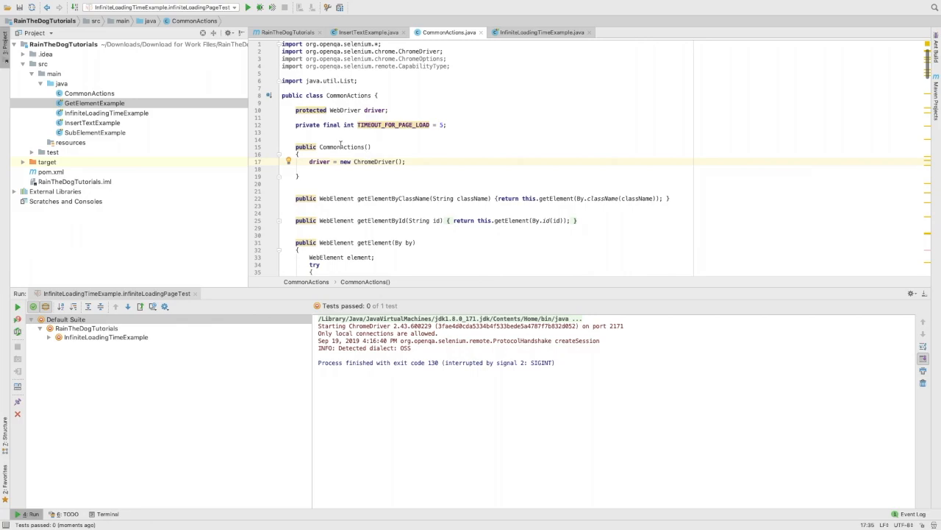
double_click(375, 162)
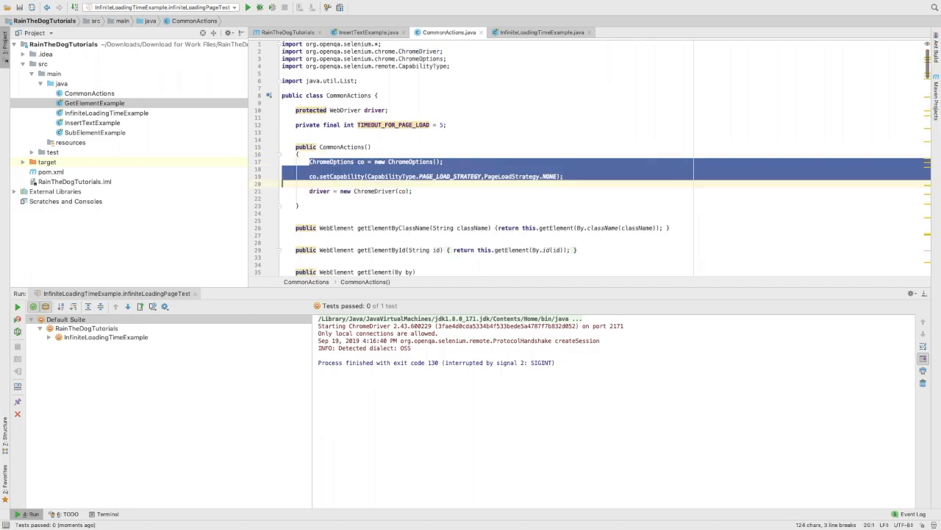
click(534, 183)
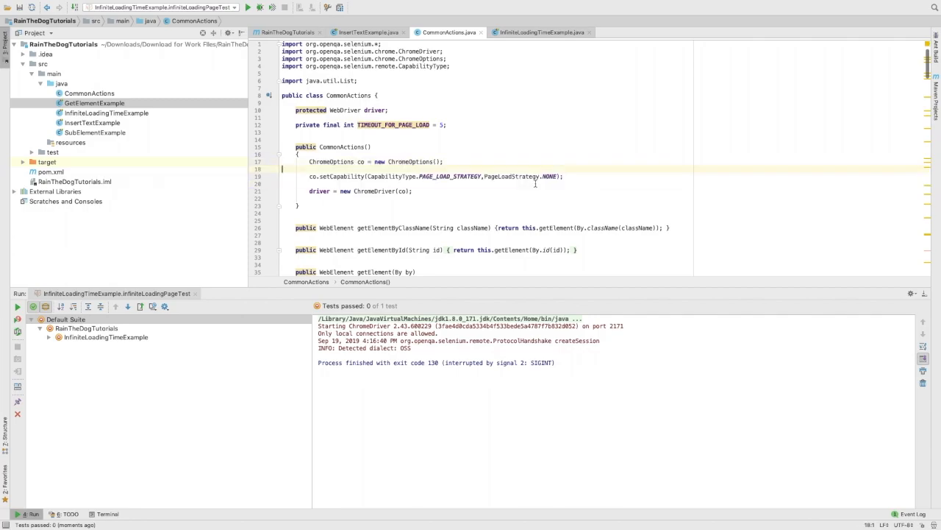
double_click(513, 176)
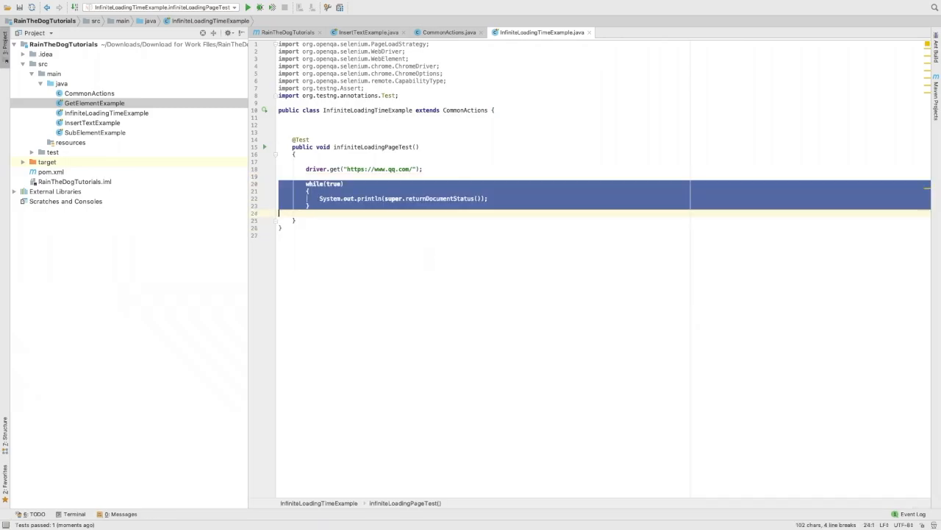
click(449, 31)
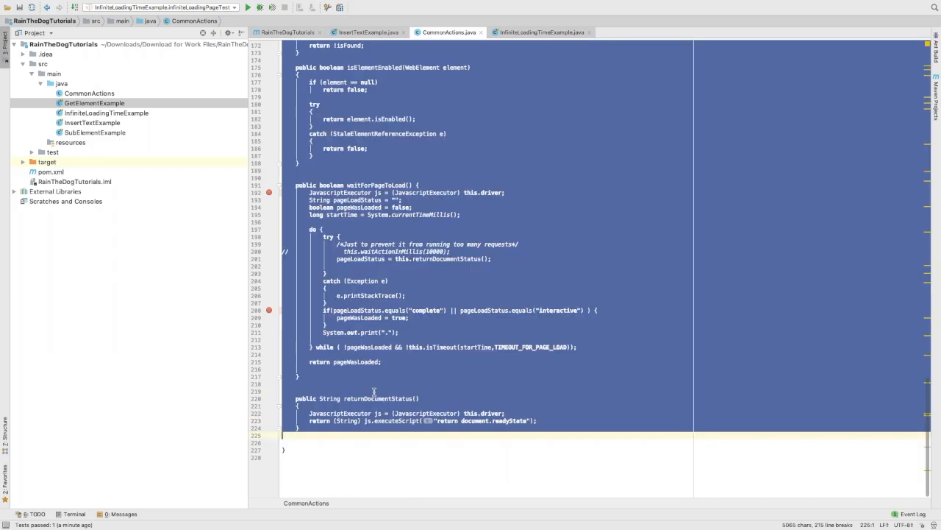
click(366, 420)
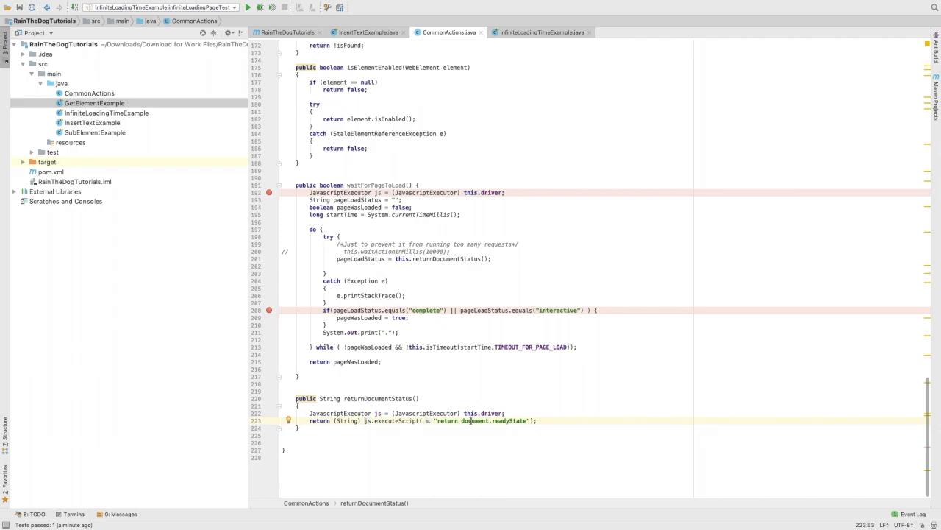
double_click(509, 420)
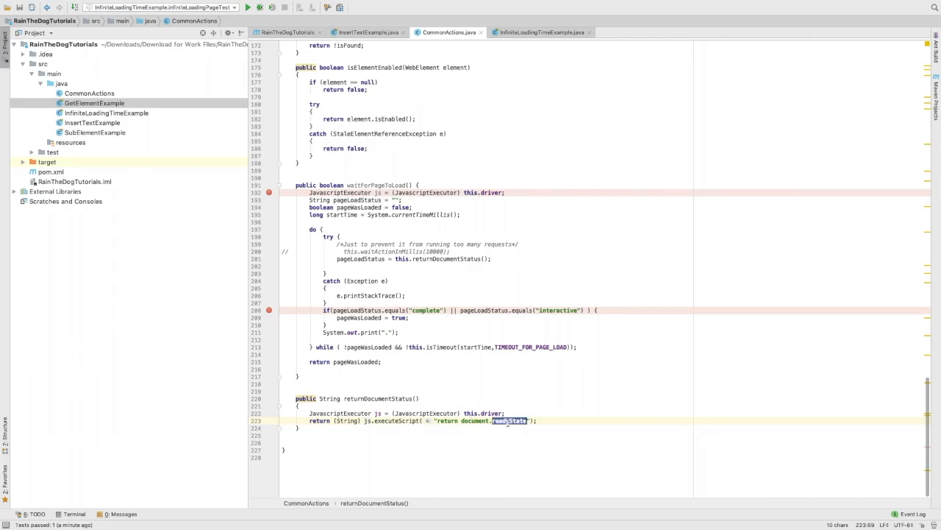
click(542, 32)
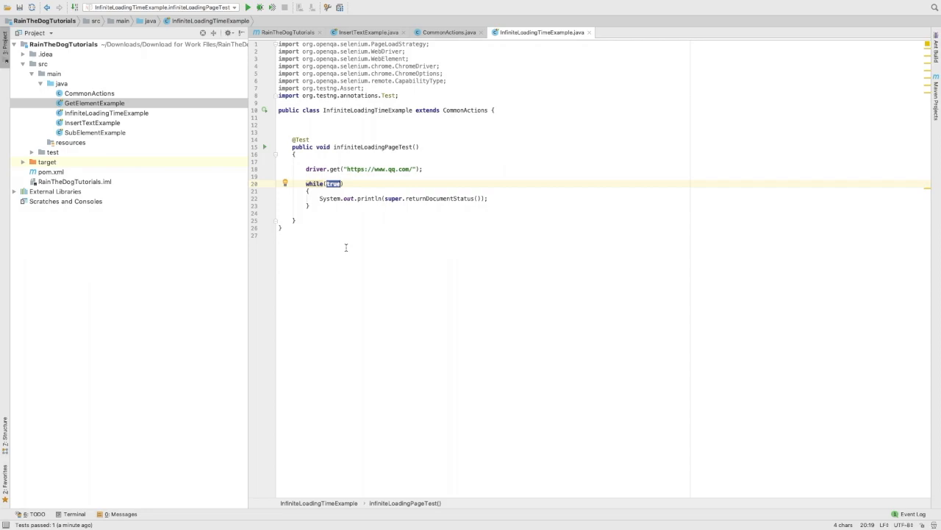
mouse_move(344, 256)
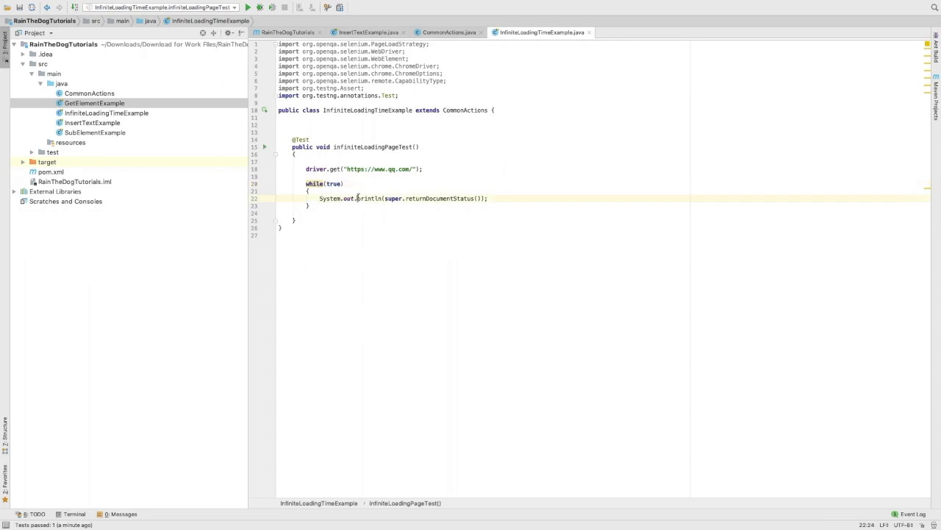
double_click(439, 198)
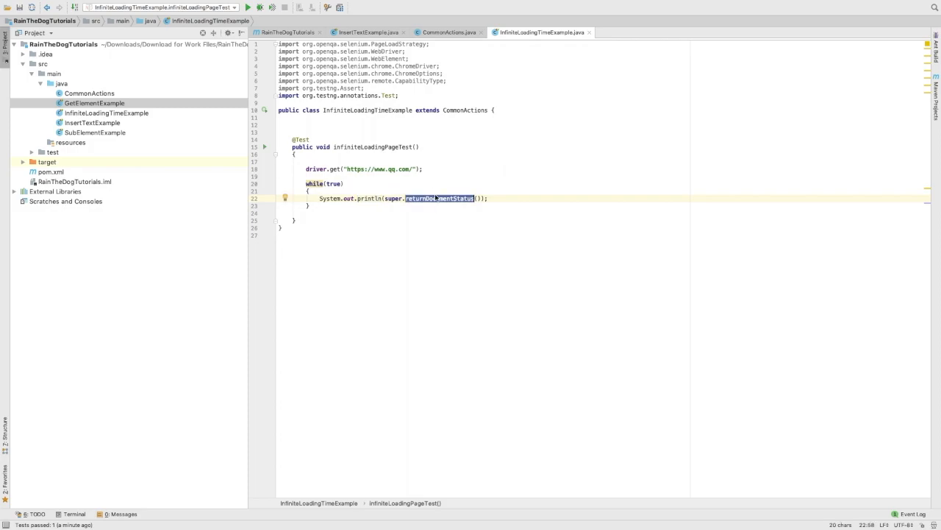
Rerun the test, check the printed loading and interactive statuses, and remove the while(true) loop.
right_click(439, 198)
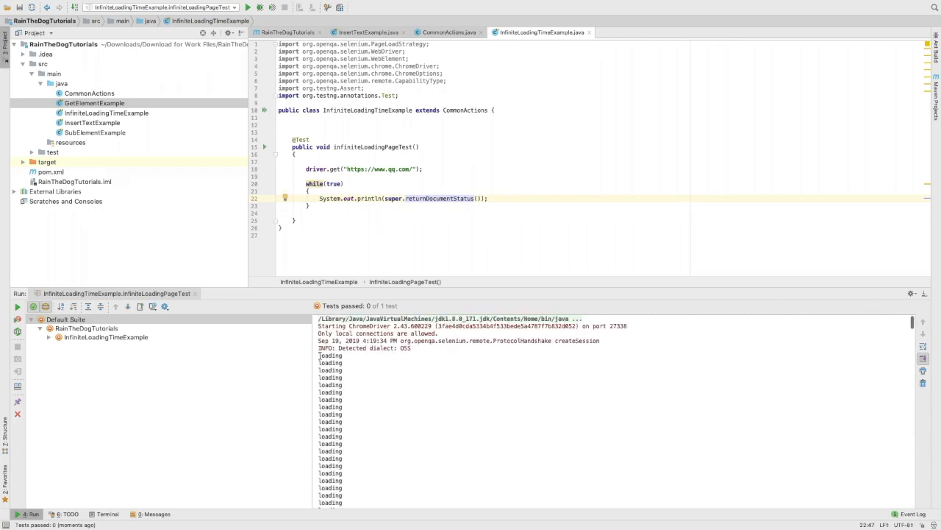
double_click(330, 362)
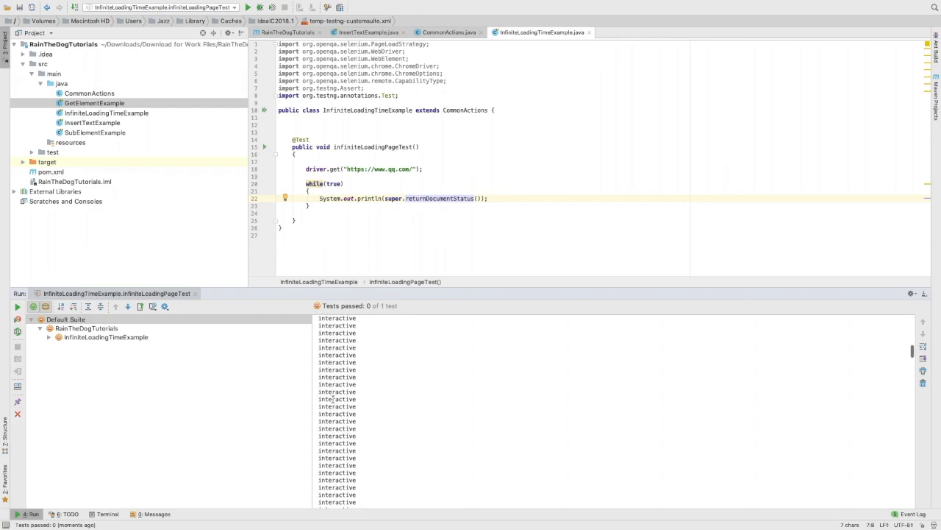
double_click(336, 399)
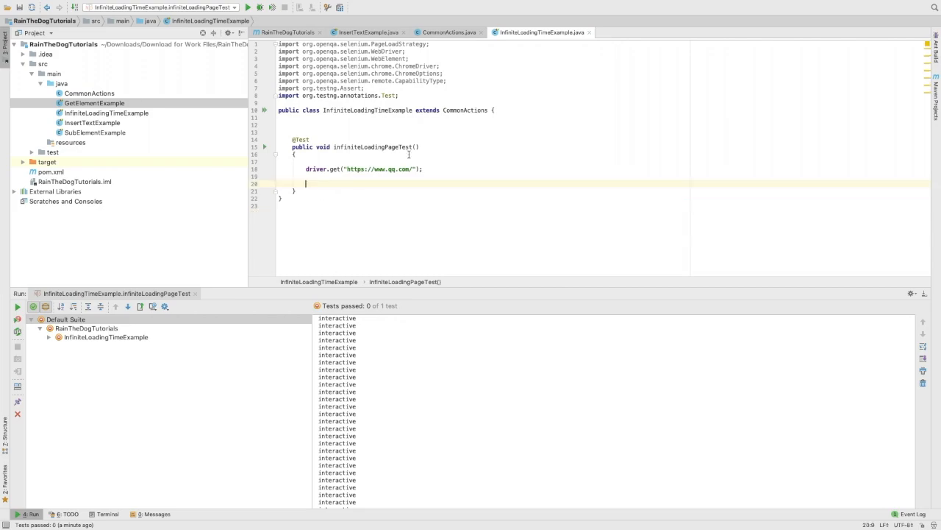
Inspect waitForPageToLoad's complete/interactive status checks and its returned pageWasLoaded value.
click(448, 32)
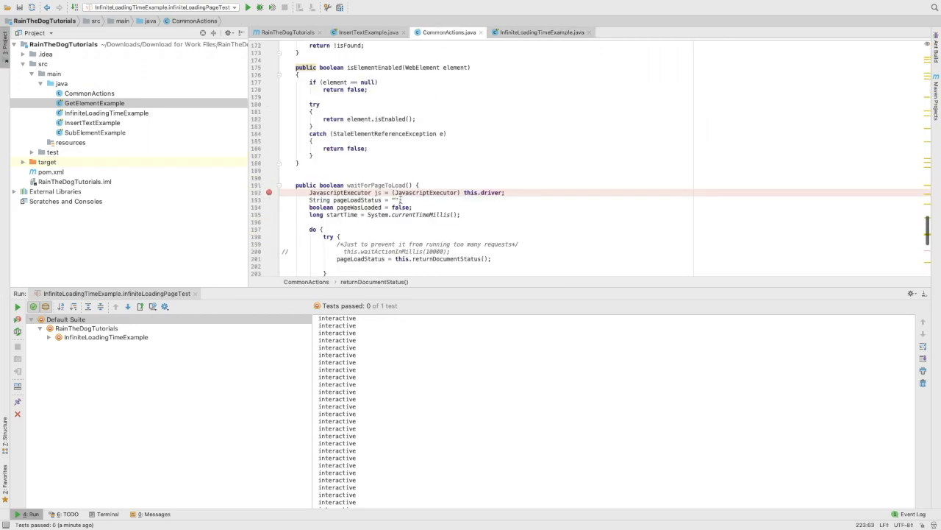
scroll(down, 3)
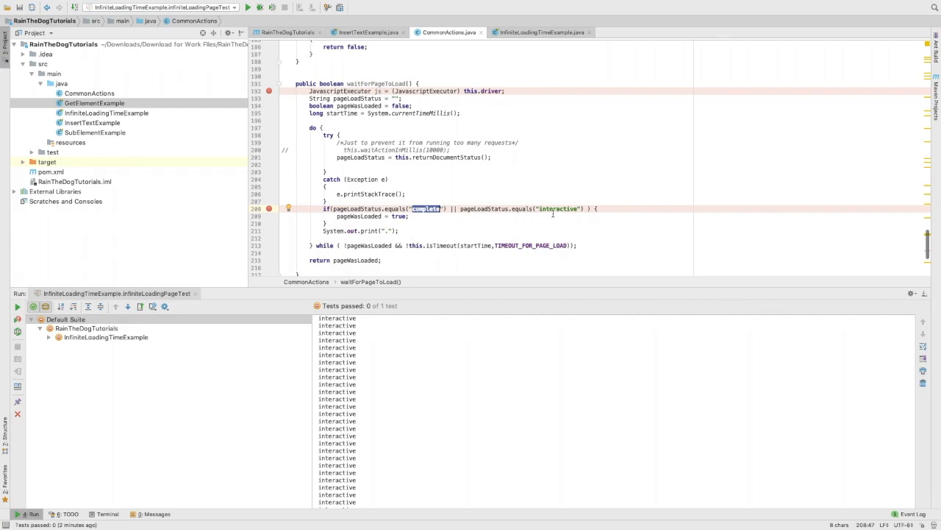
double_click(559, 208)
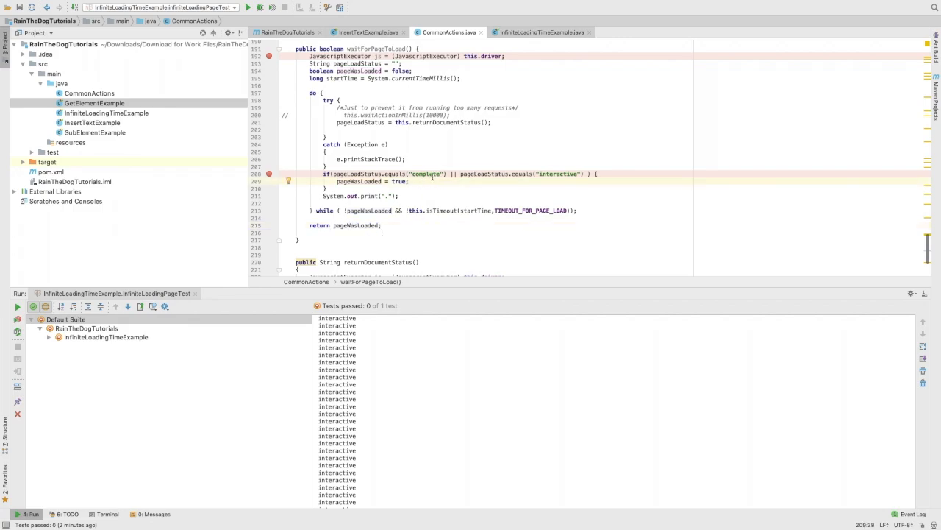
double_click(427, 174)
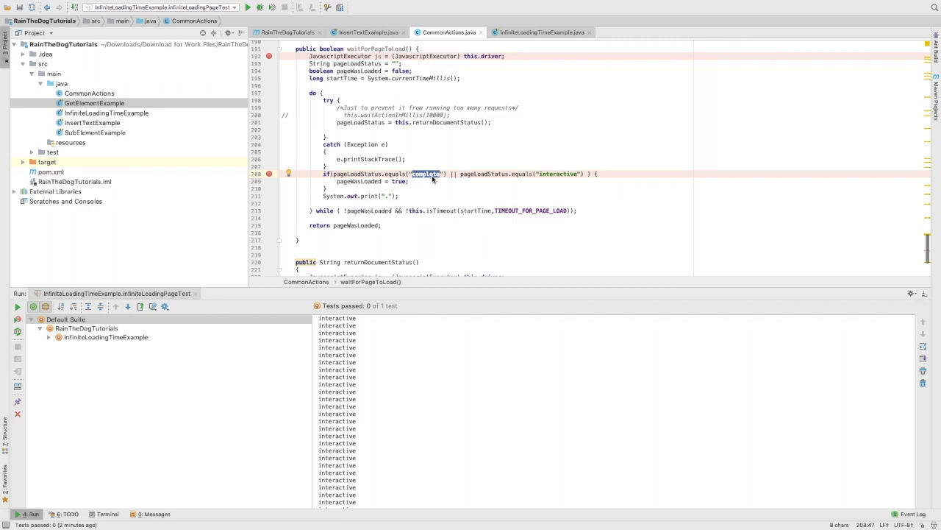
click(450, 173)
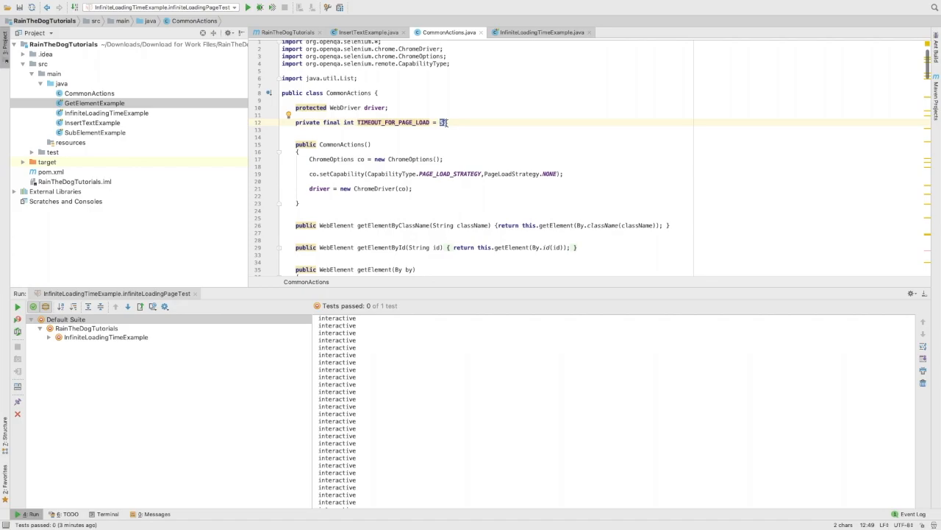
scroll(down, 3)
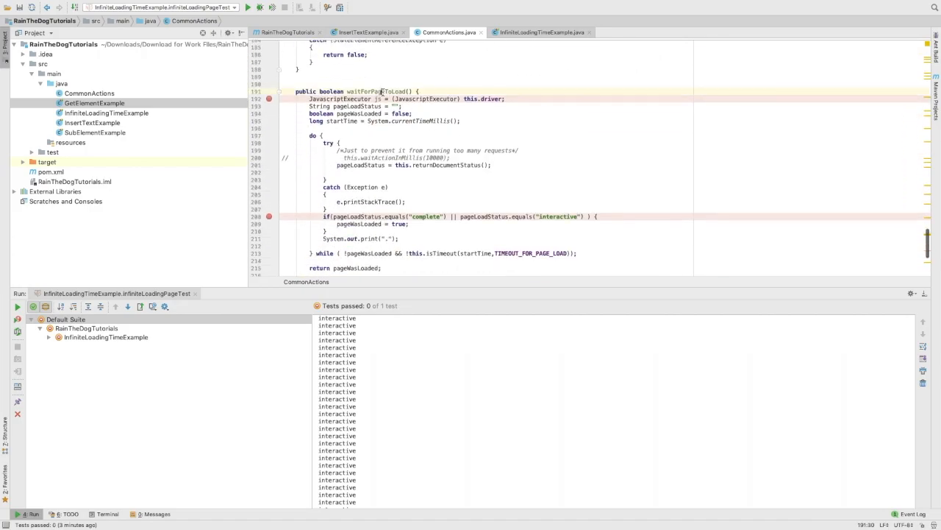
double_click(375, 90)
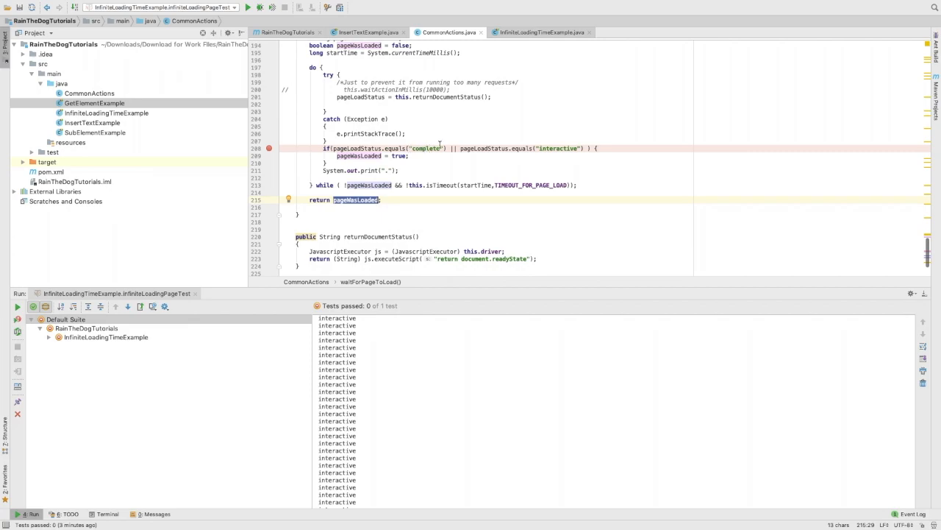
mouse_move(513, 49)
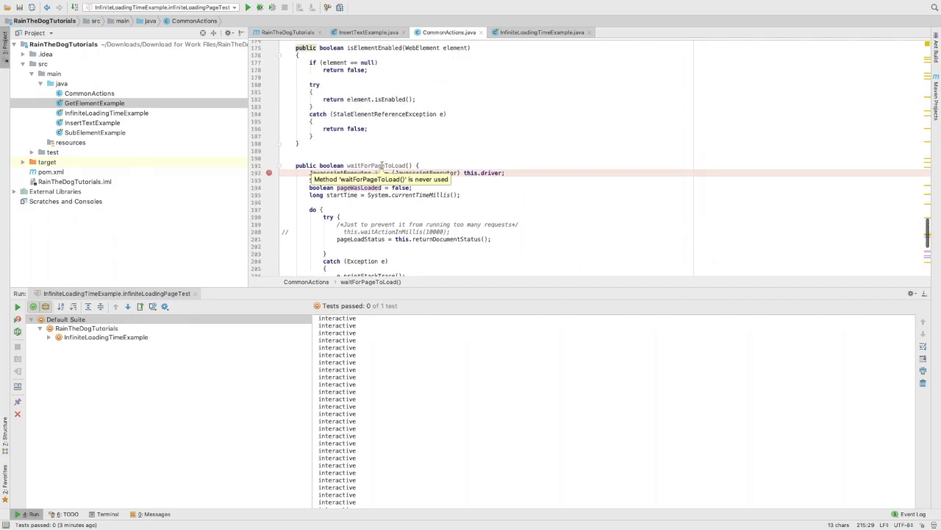
Store super.waitForPageToLoad() in boolean result and begin Assert.assertTrue(result, …).
click(542, 32)
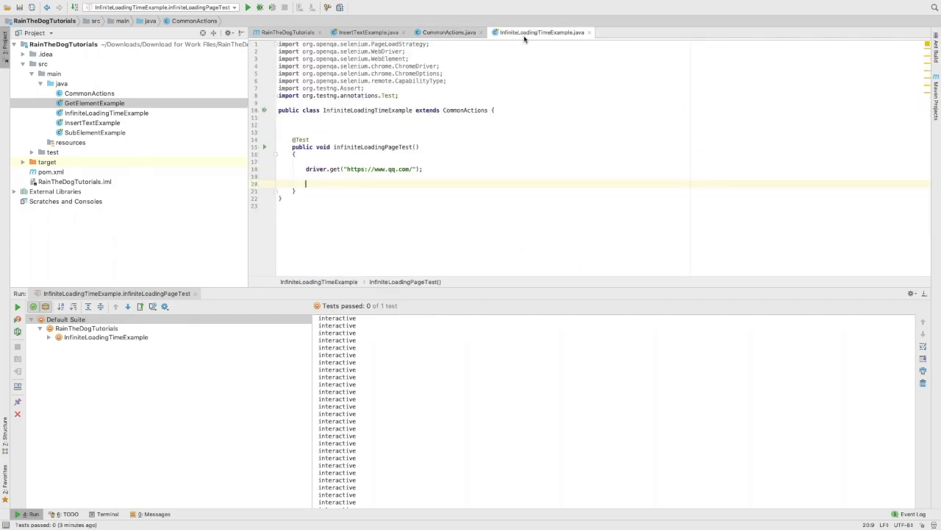
text(super.waitForPageToLoad();)
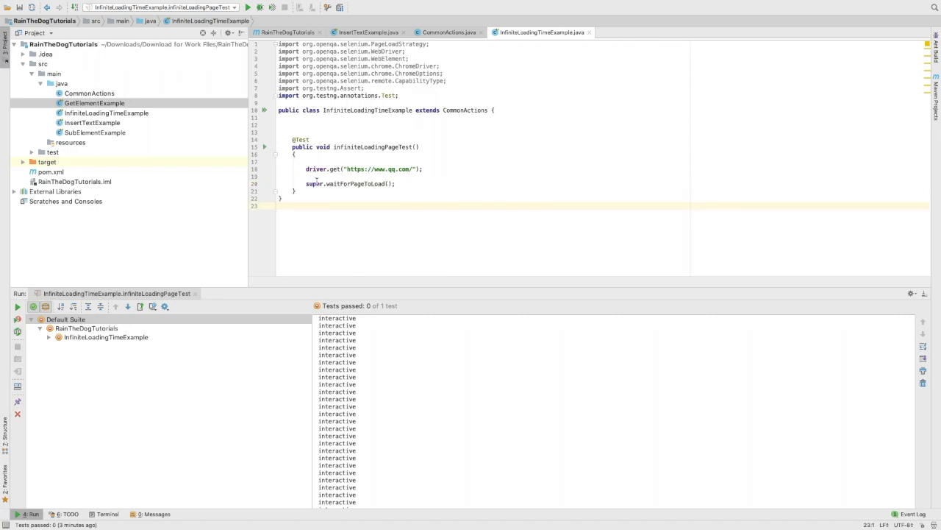
text(boolean)
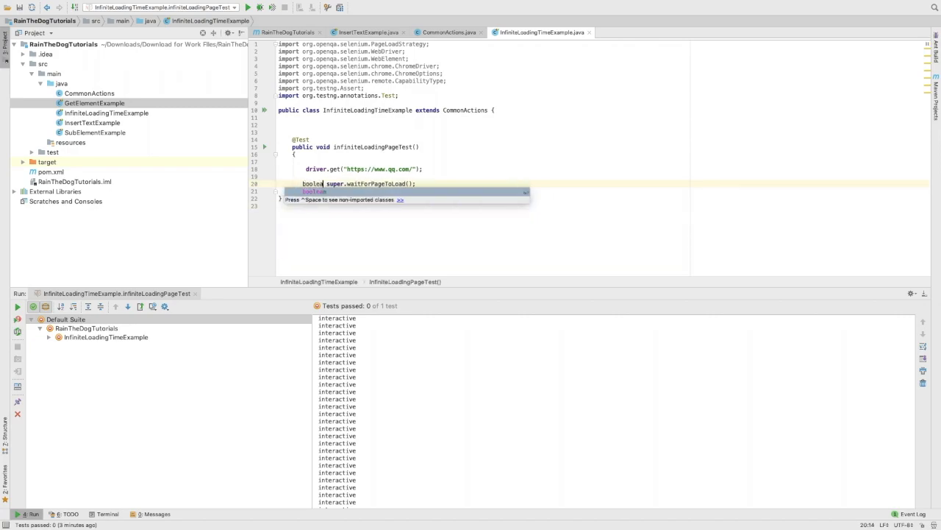
text(result =)
text(A)
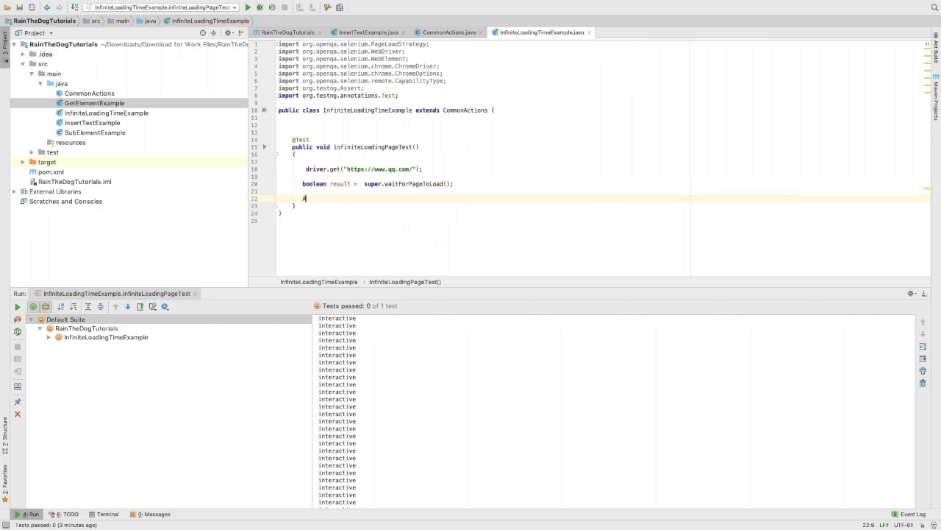
text(ssert.assertTrue();)
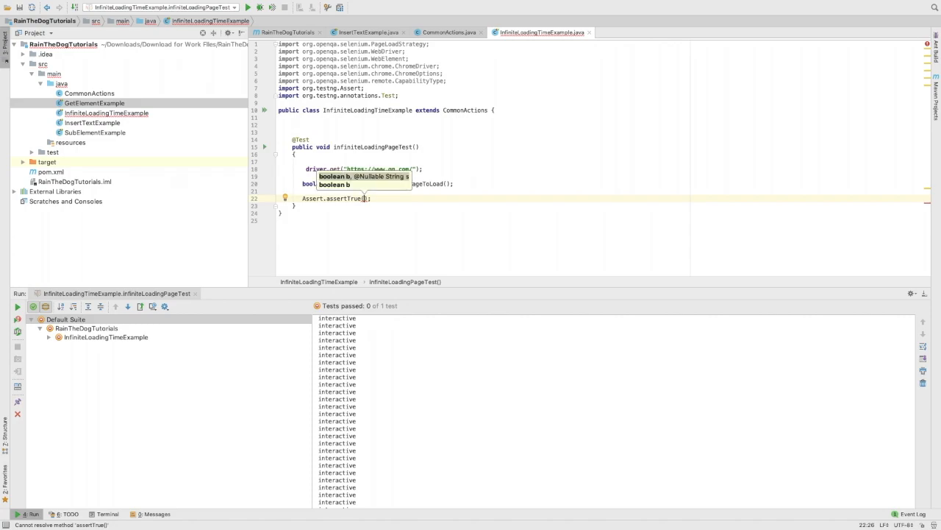
text(result,)
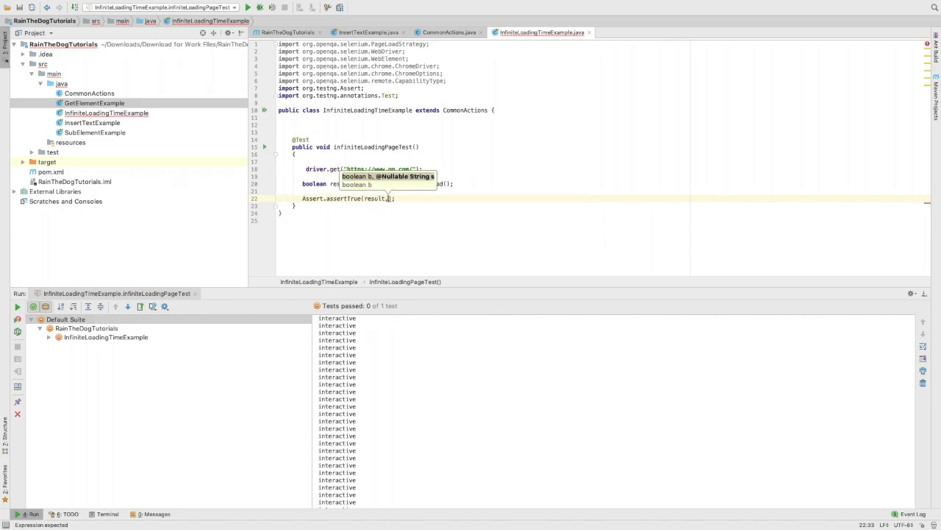